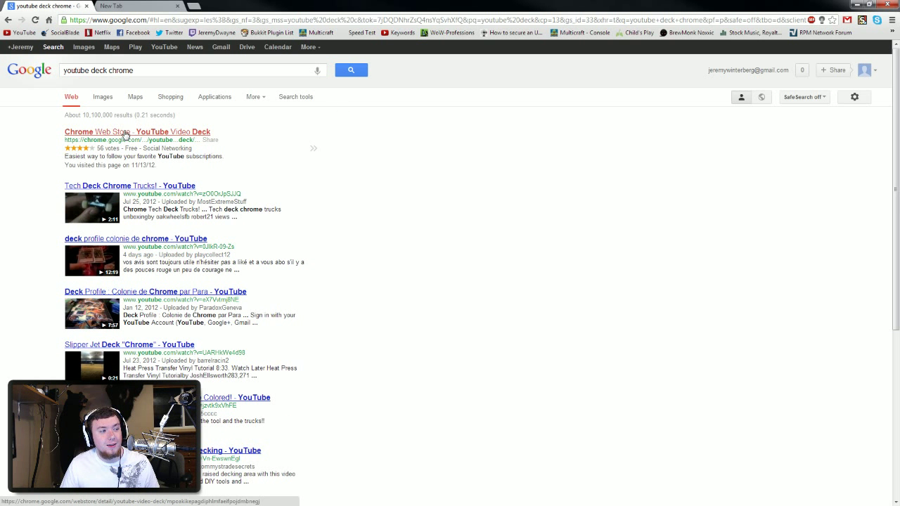
# Step: Review the YouTube Video Deck listing's Details, Reviews and Overview, then close it
pyautogui.click(138, 131)
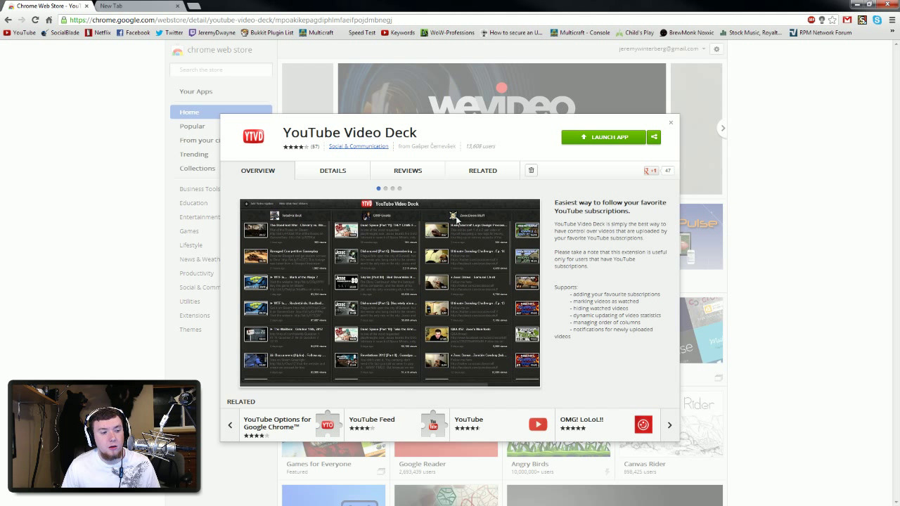
pyautogui.click(333, 170)
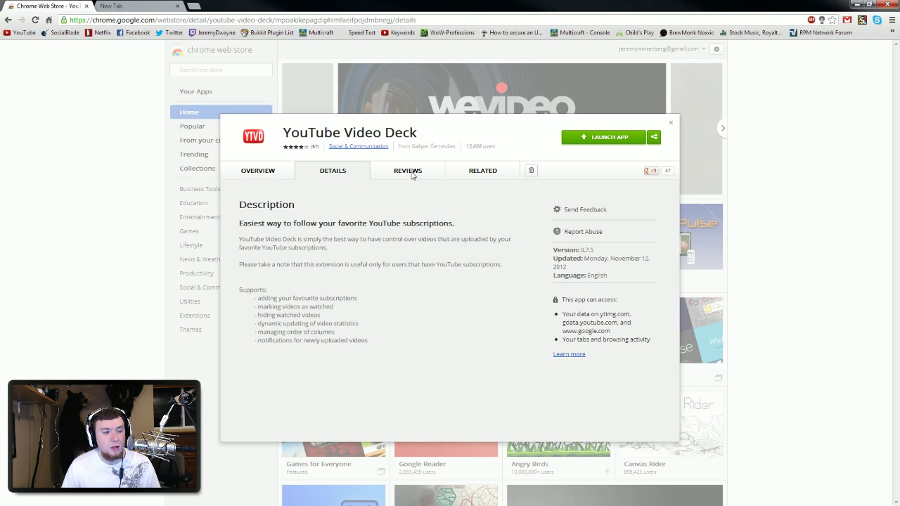
pyautogui.click(408, 170)
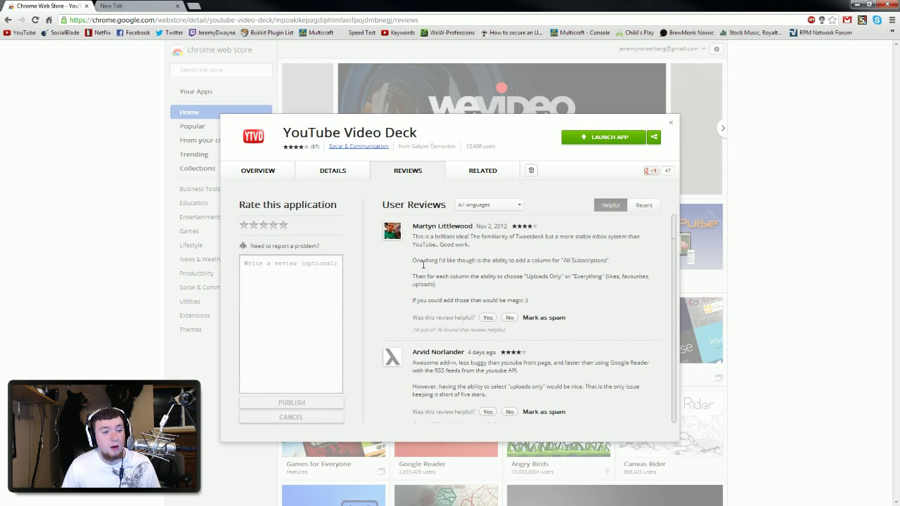
pyautogui.click(258, 170)
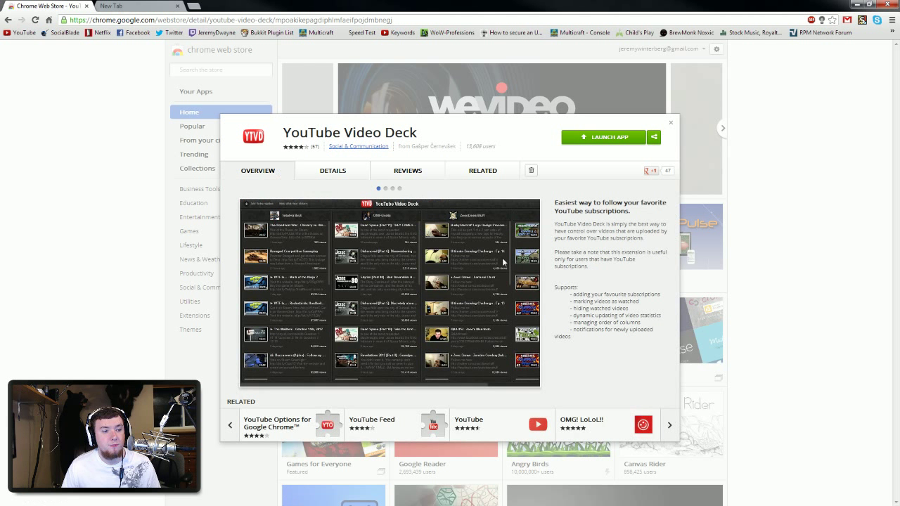
pyautogui.moveTo(609, 140)
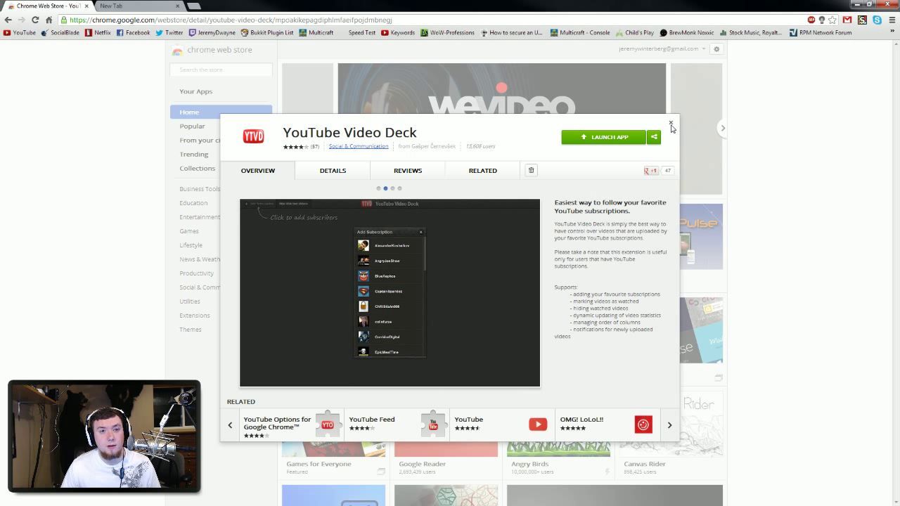
pyautogui.click(671, 126)
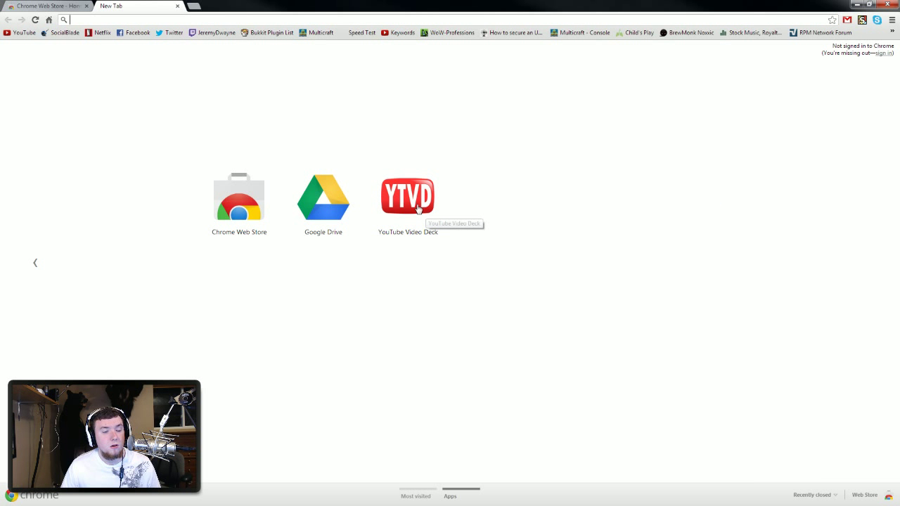
# Step: Launch YouTube Video Deck and remove the OMFGcata and DexterityBonus columns
pyautogui.click(407, 196)
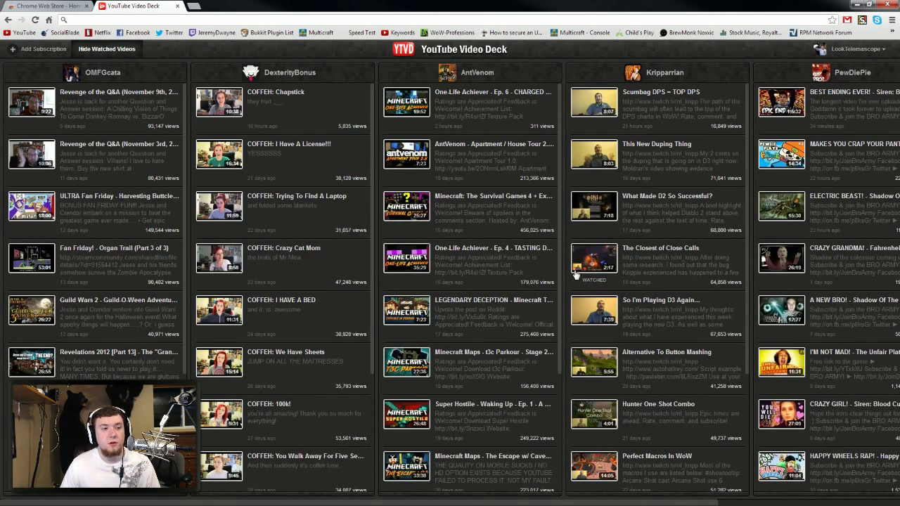
pyautogui.moveTo(151, 55)
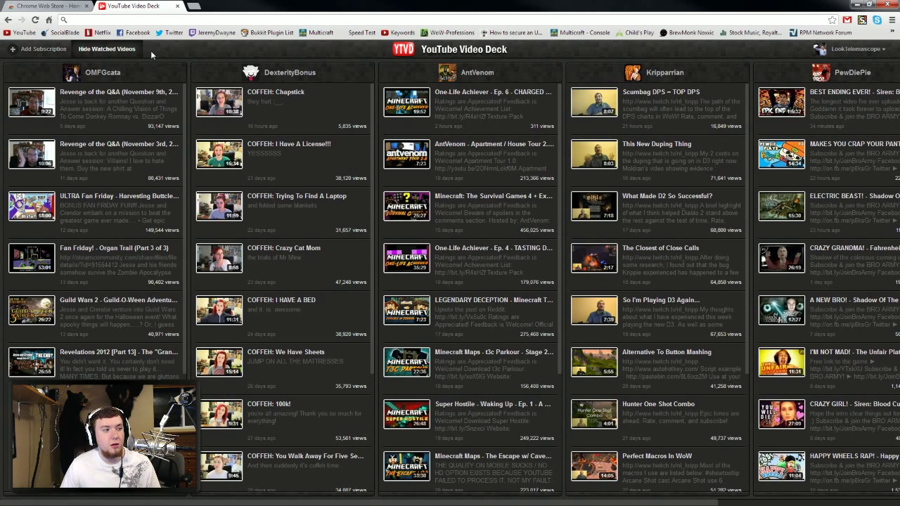
pyautogui.moveTo(165, 73)
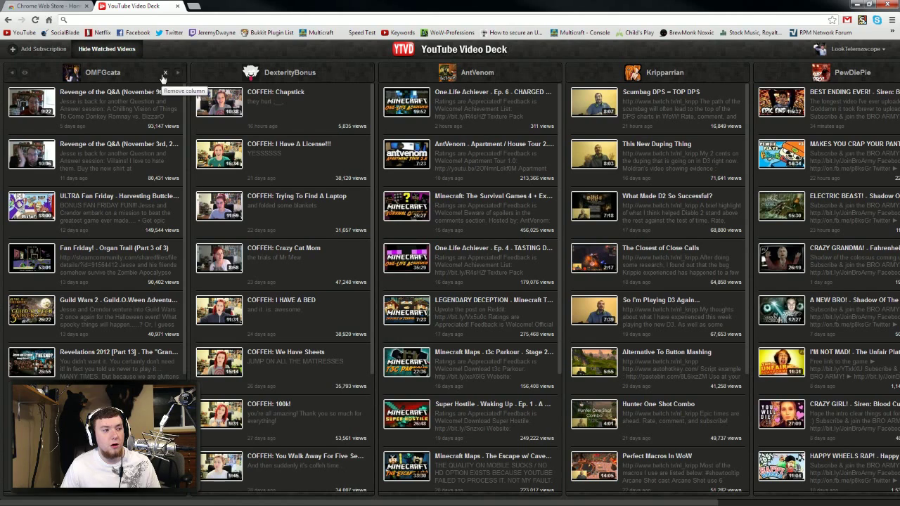
pyautogui.click(165, 72)
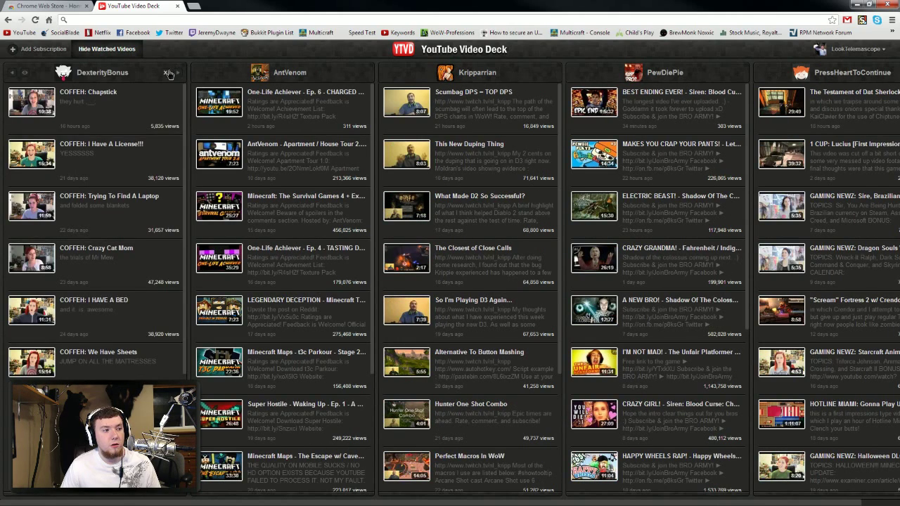
pyautogui.click(168, 73)
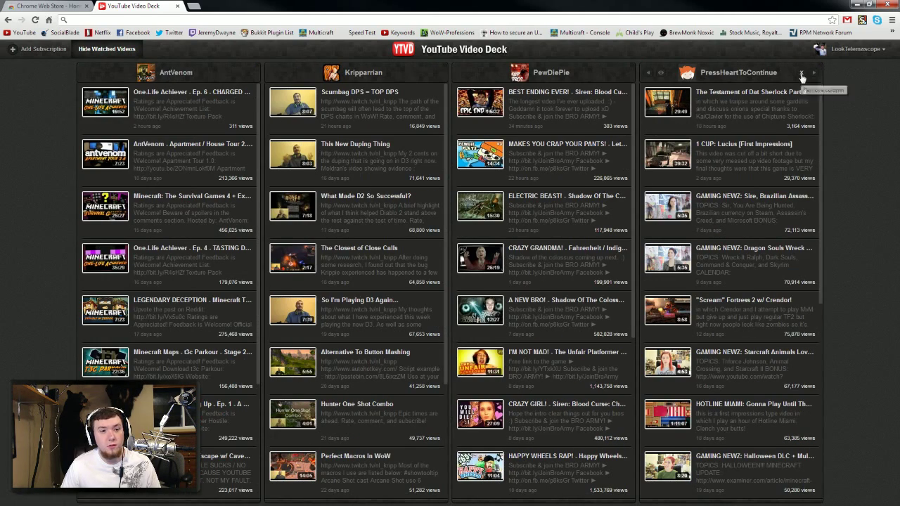
pyautogui.moveTo(813, 73)
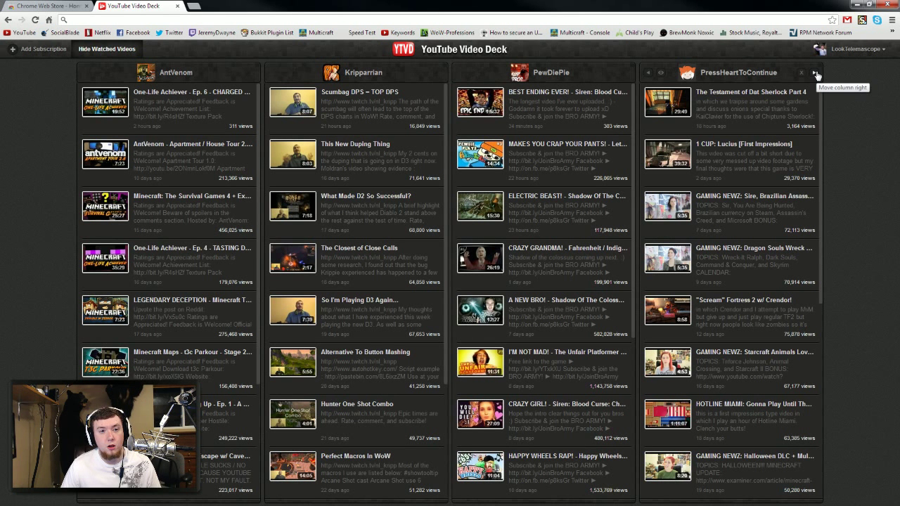
pyautogui.moveTo(657, 76)
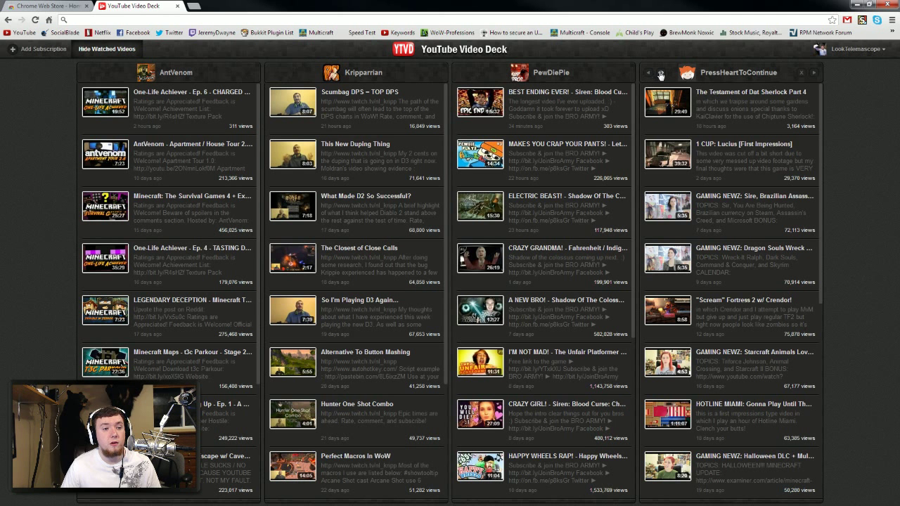
pyautogui.moveTo(660, 75)
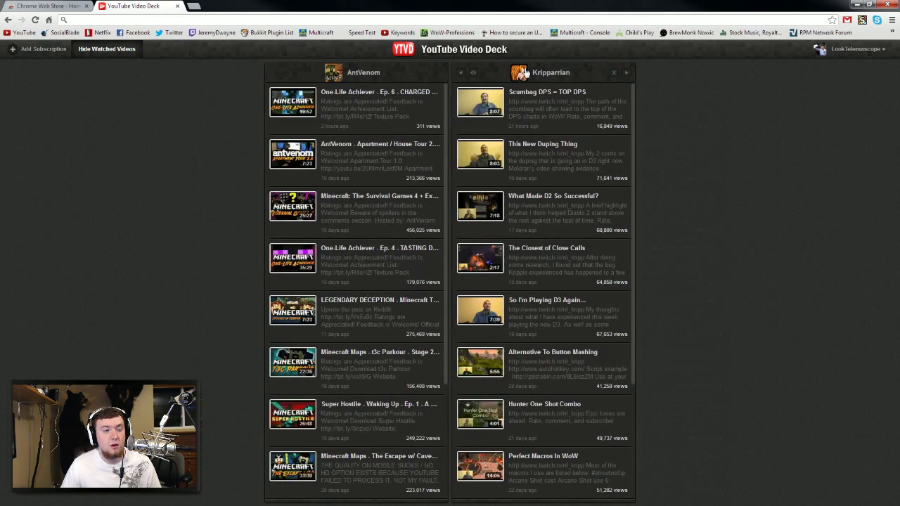
# Step: Remove the last channel column and show the account options list
pyautogui.click(613, 72)
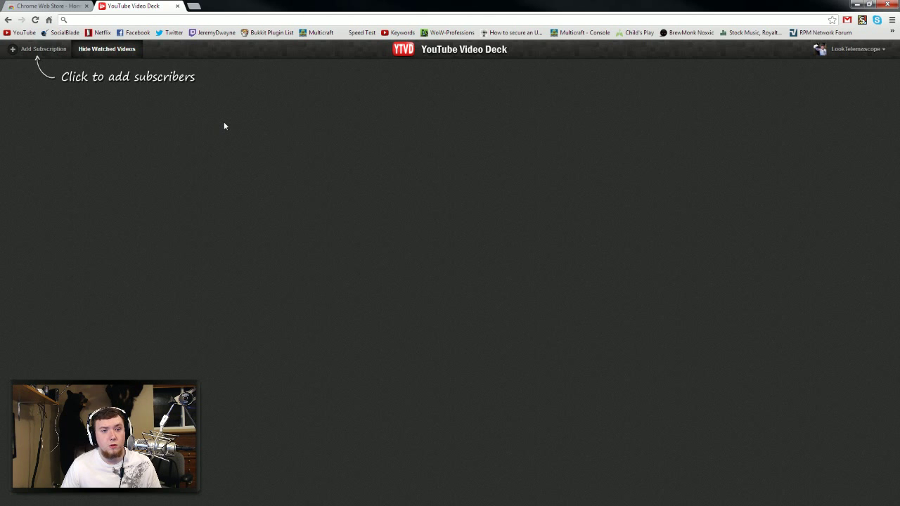
pyautogui.moveTo(431, 183)
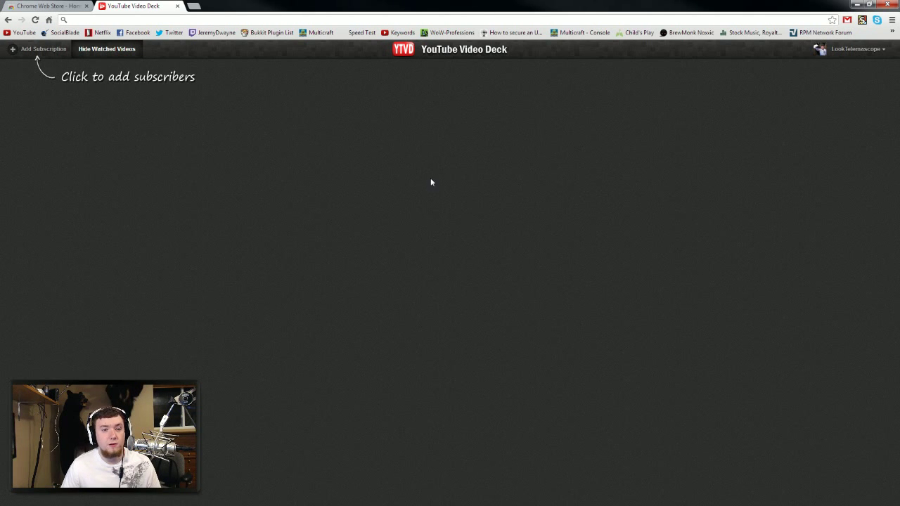
pyautogui.moveTo(650, 116)
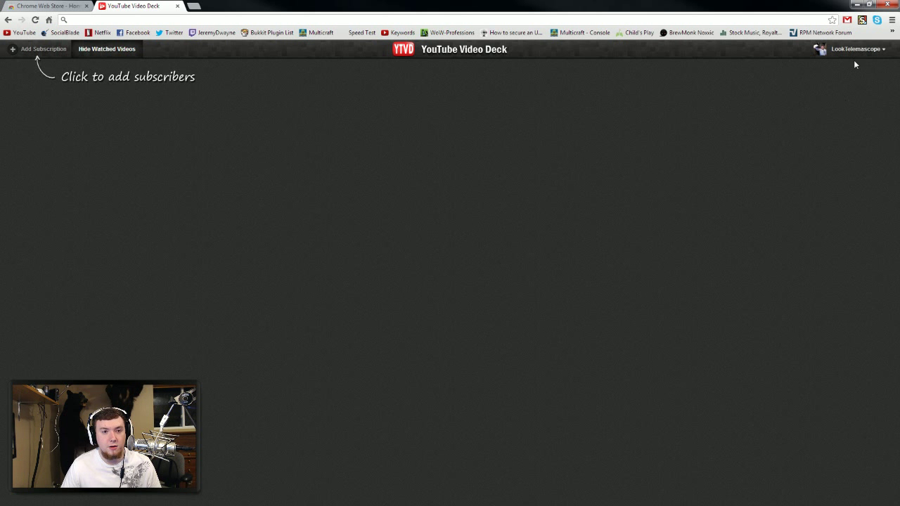
pyautogui.click(853, 48)
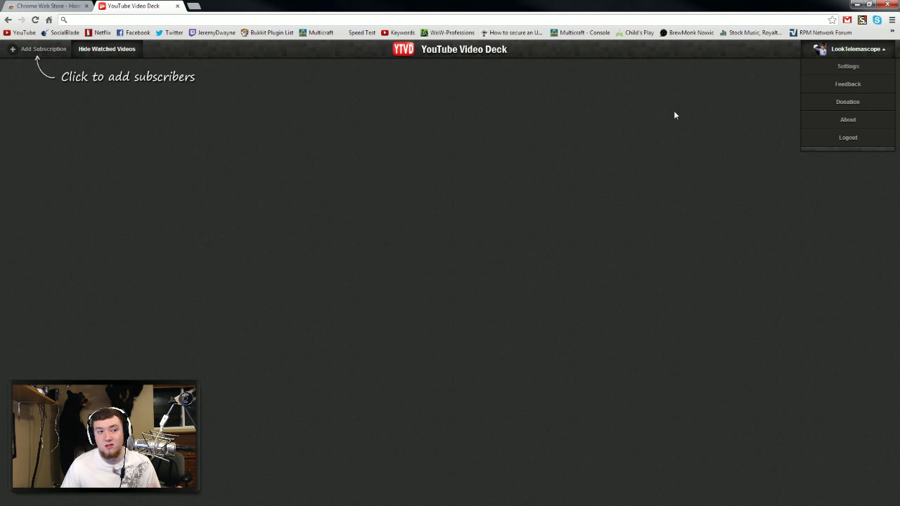
pyautogui.moveTo(888, 58)
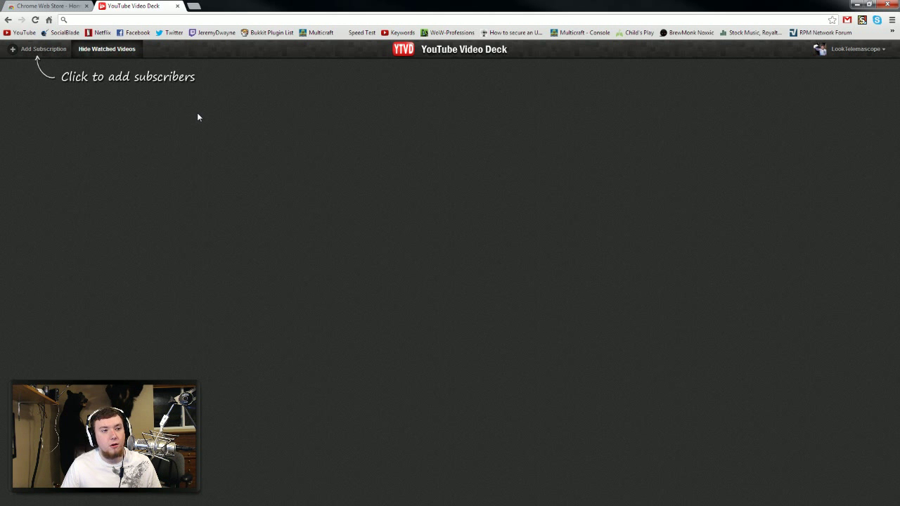
pyautogui.moveTo(197, 85)
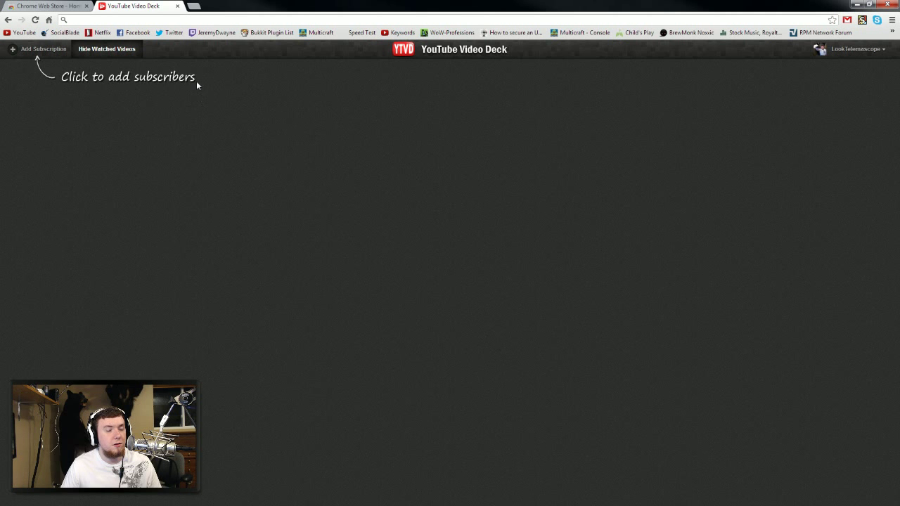
pyautogui.moveTo(204, 47)
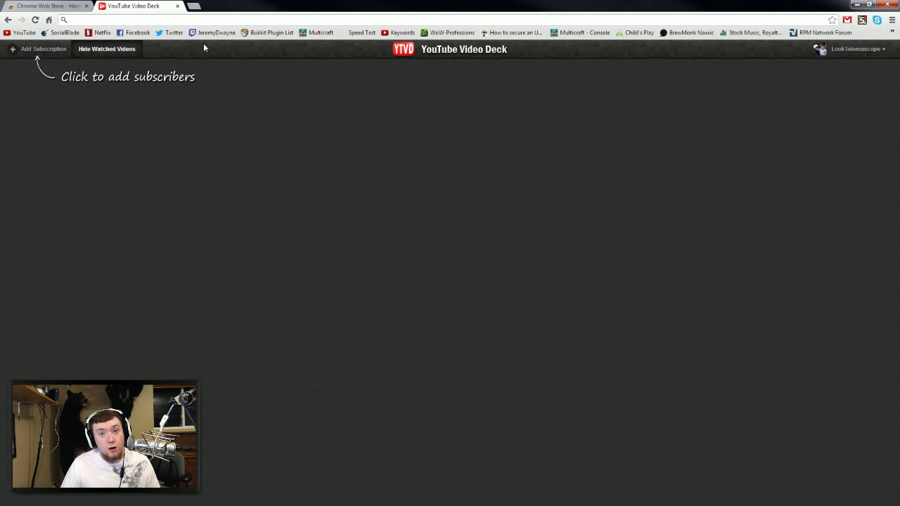
pyautogui.moveTo(62, 32)
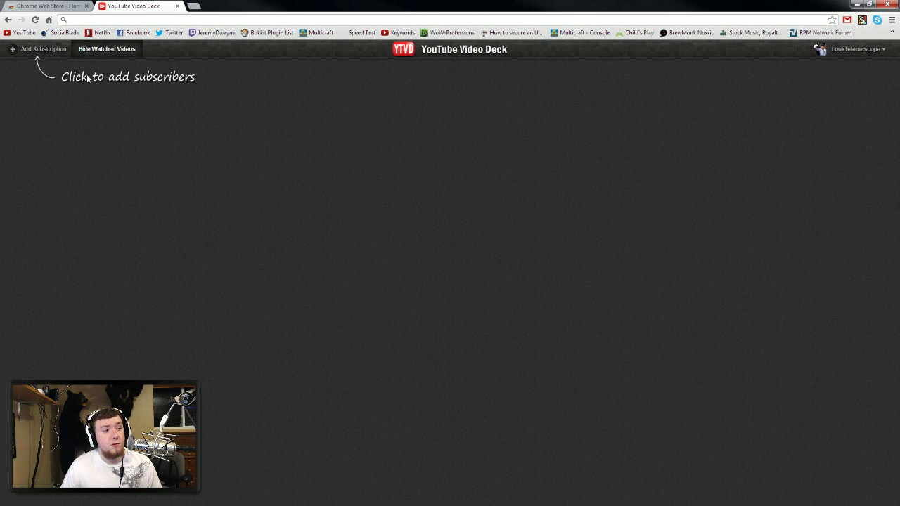
# Step: Add subscribed channels from the Add Subscription list, then look across the rebuilt deck
pyautogui.click(41, 49)
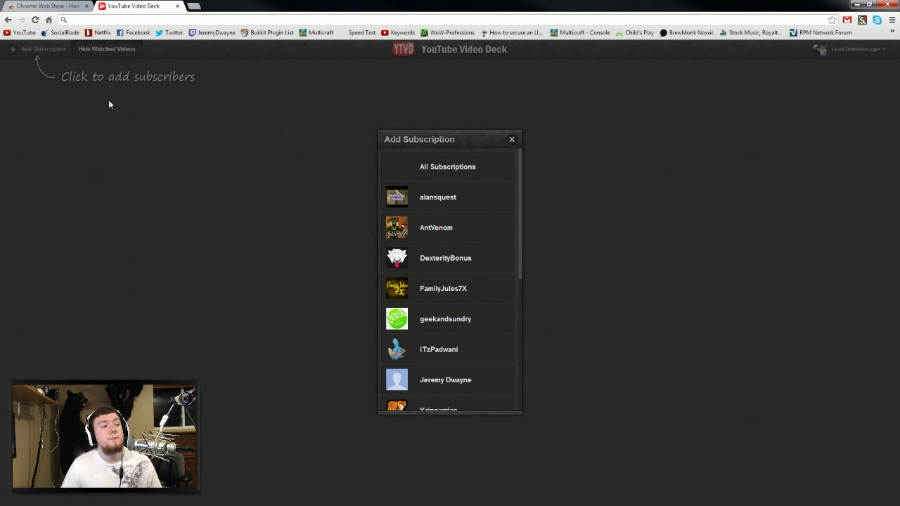
pyautogui.moveTo(509, 204)
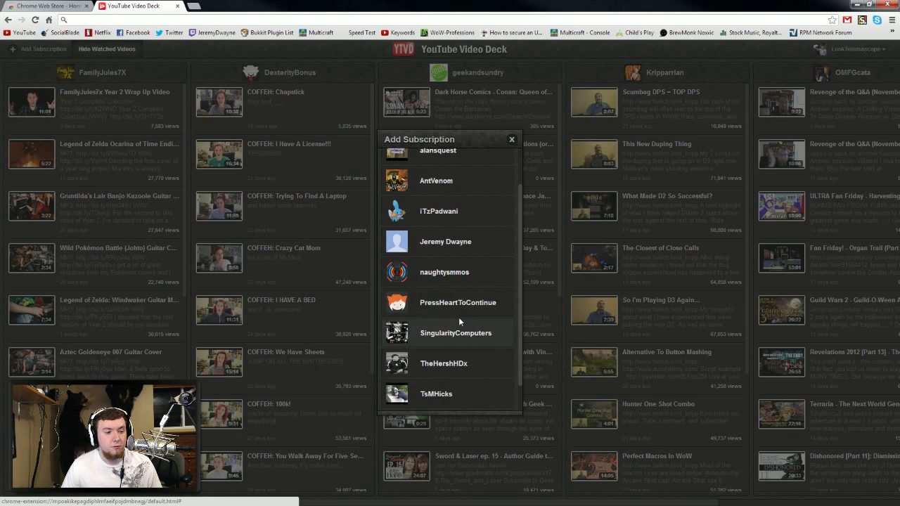
pyautogui.scroll(-3)
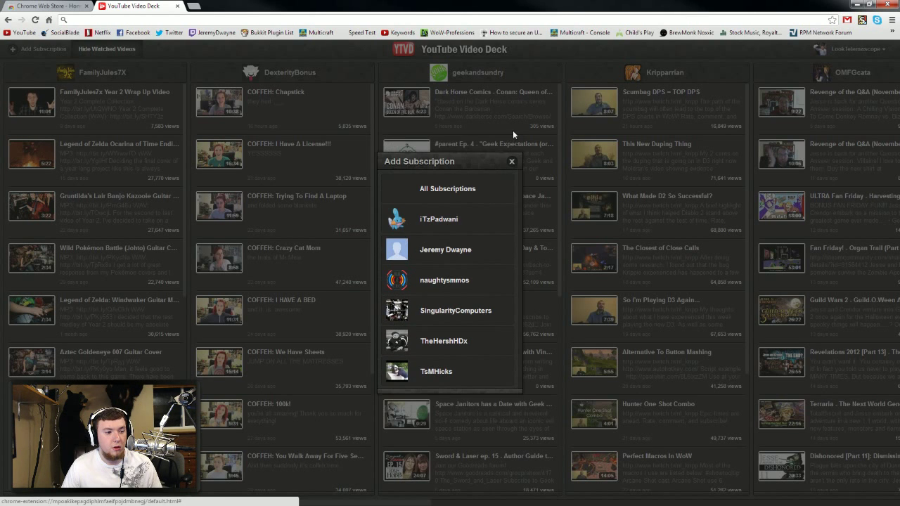
pyautogui.click(512, 162)
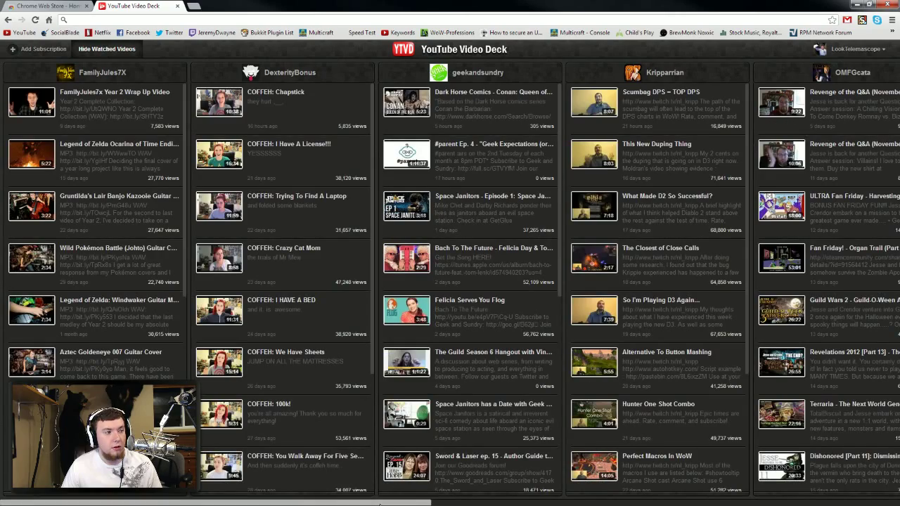
pyautogui.hscroll(3)
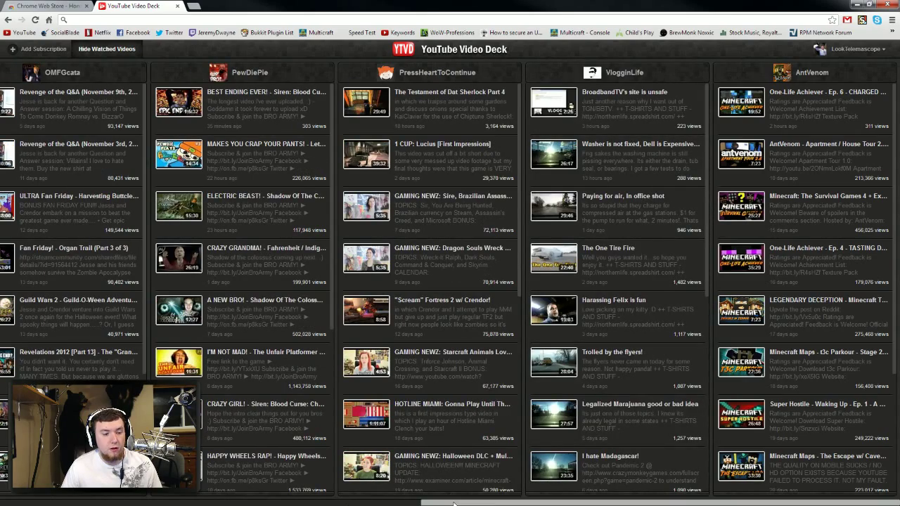
pyautogui.hscroll(-3)
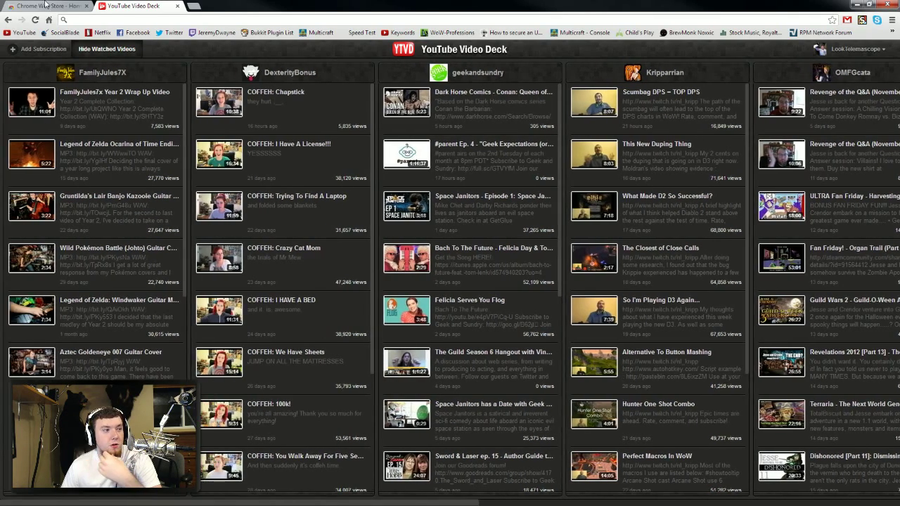
# Step: Check YouTube's uploads-only Subscriptions feed, then return to the video deck
pyautogui.click(45, 6)
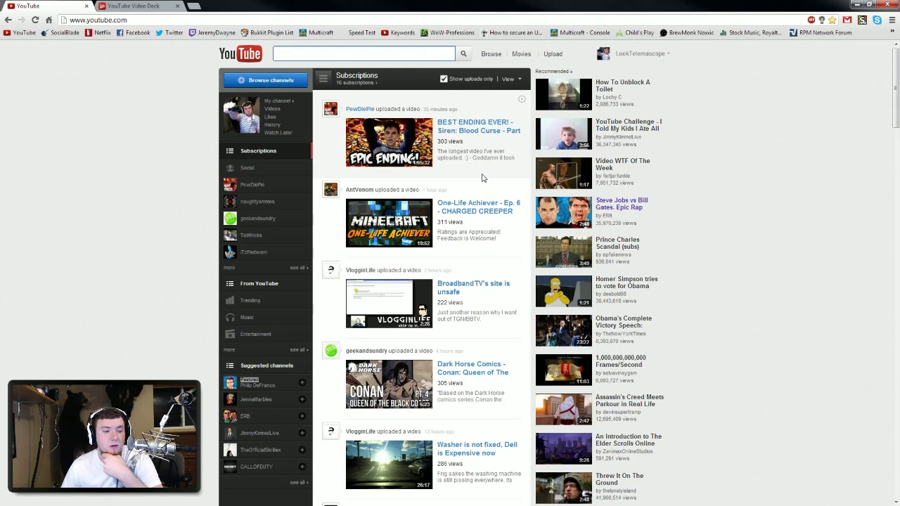
pyautogui.scroll(-3)
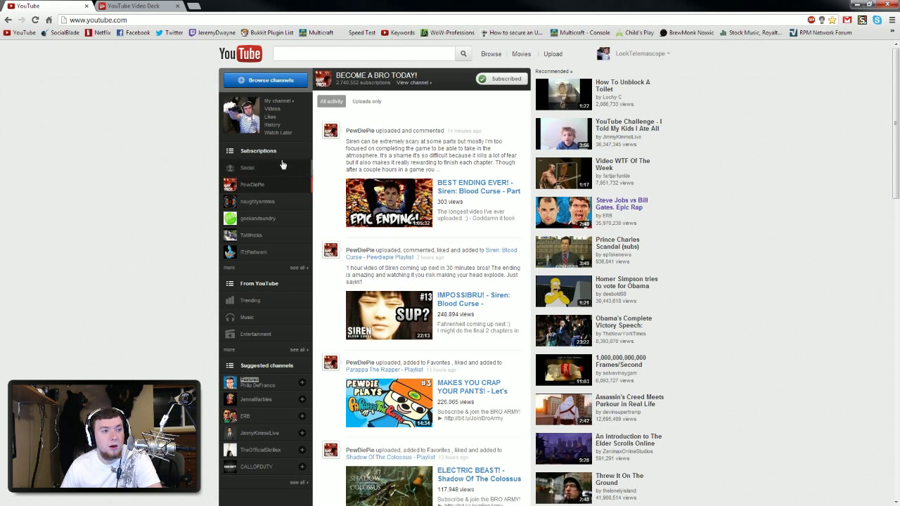
pyautogui.click(367, 101)
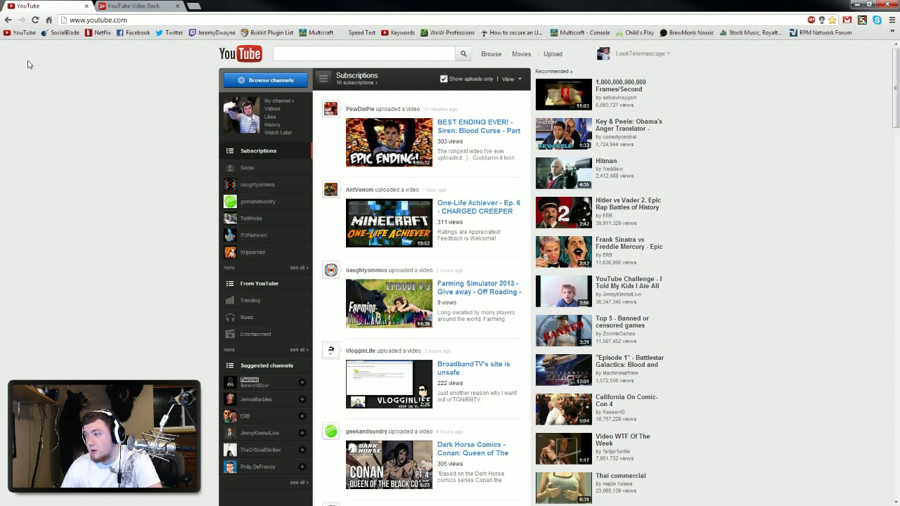
pyautogui.moveTo(136, 56)
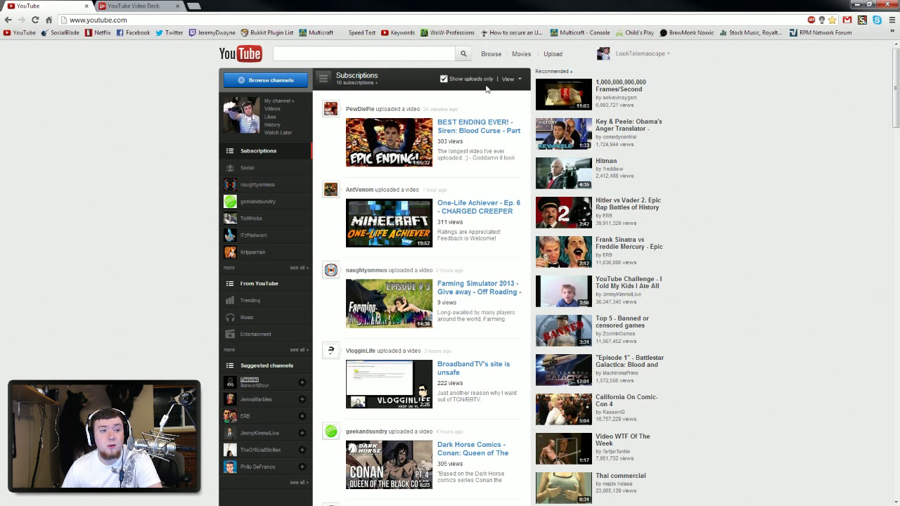
pyautogui.moveTo(861, 122)
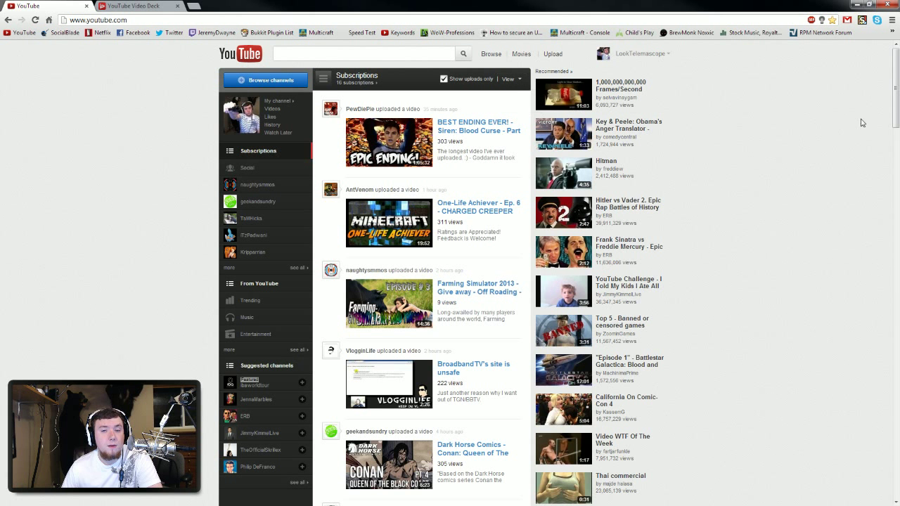
pyautogui.moveTo(445, 178)
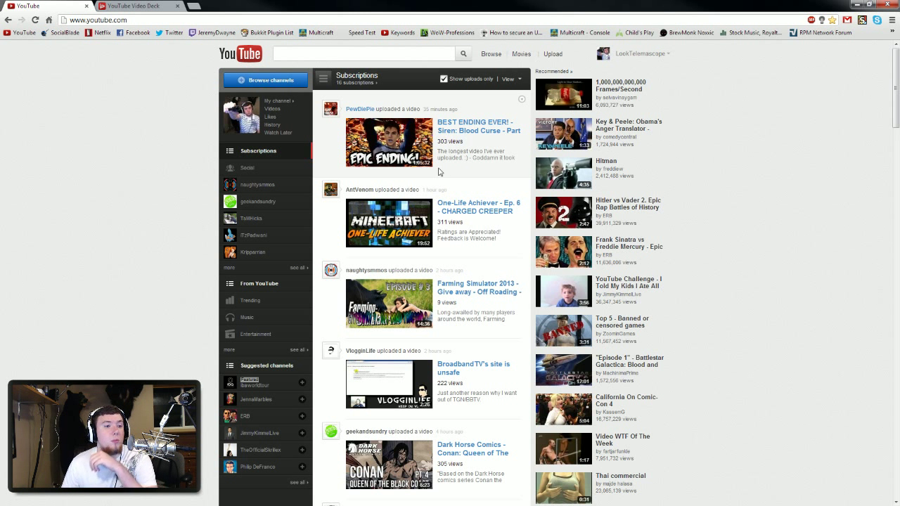
pyautogui.click(134, 6)
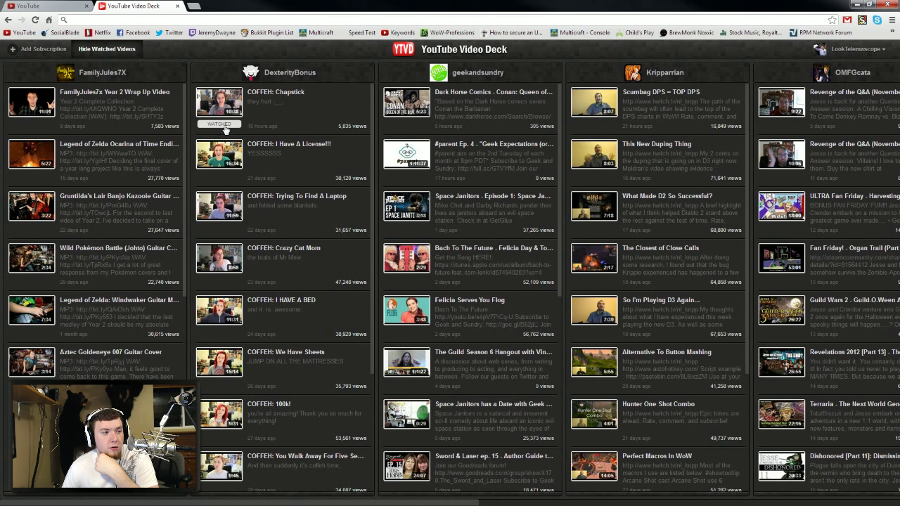
pyautogui.moveTo(406, 125)
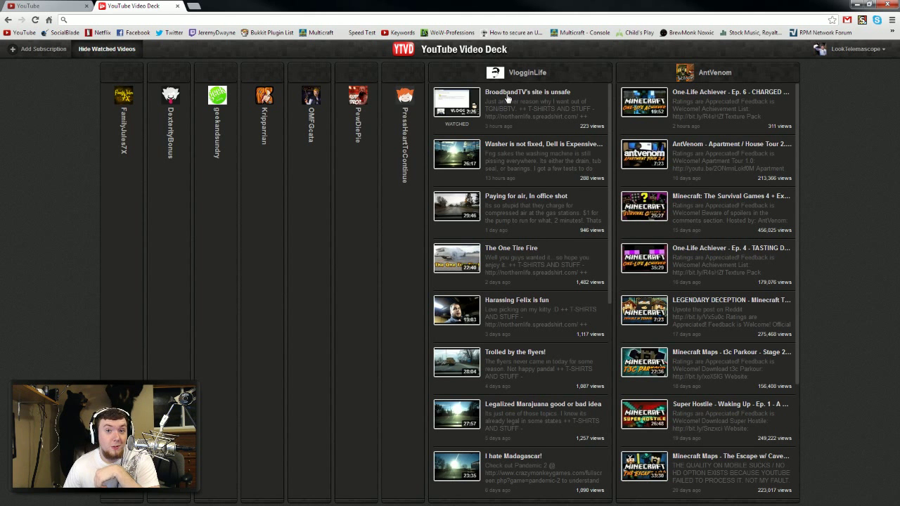
# Step: Mark all of VloggingLife's videos as watched so its column collapses
pyautogui.rightClick(506, 97)
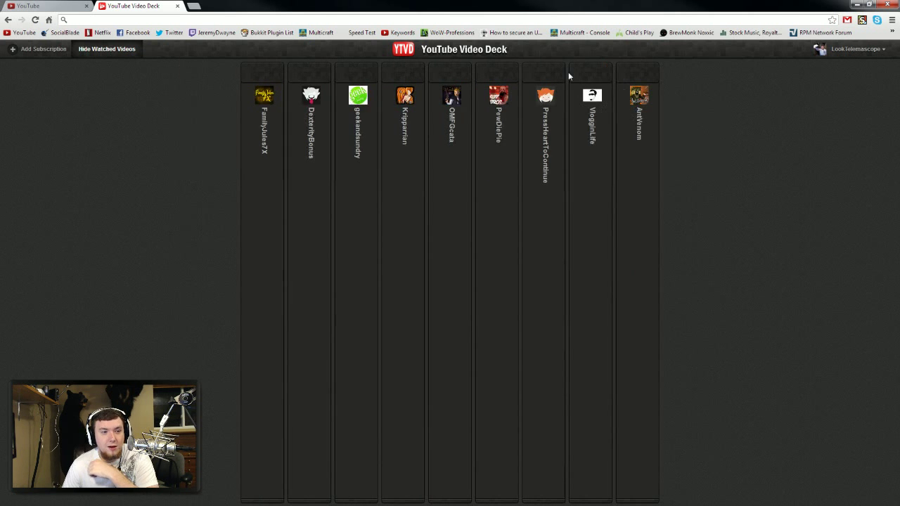
pyautogui.moveTo(728, 133)
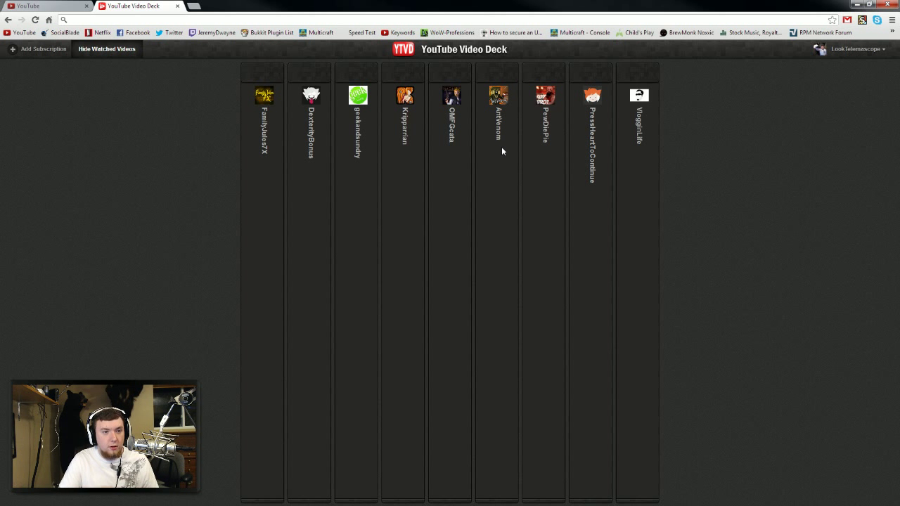
pyautogui.moveTo(707, 171)
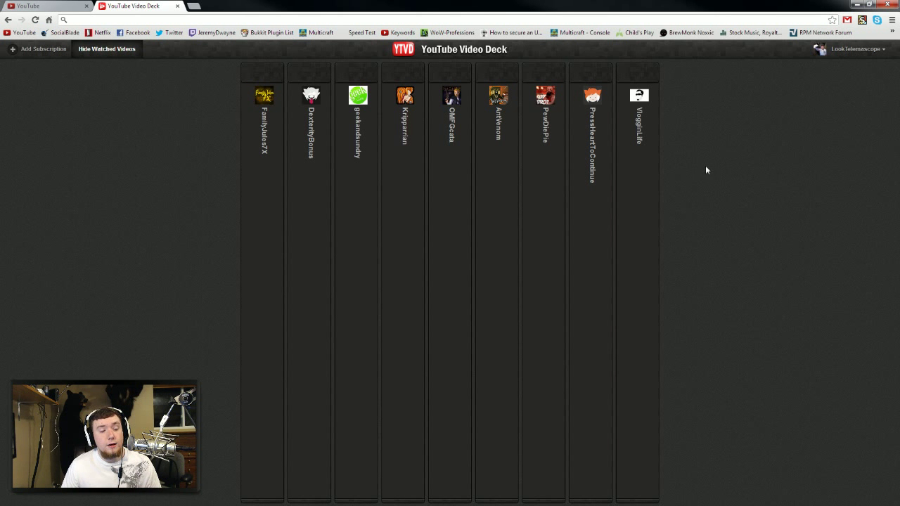
pyautogui.moveTo(700, 143)
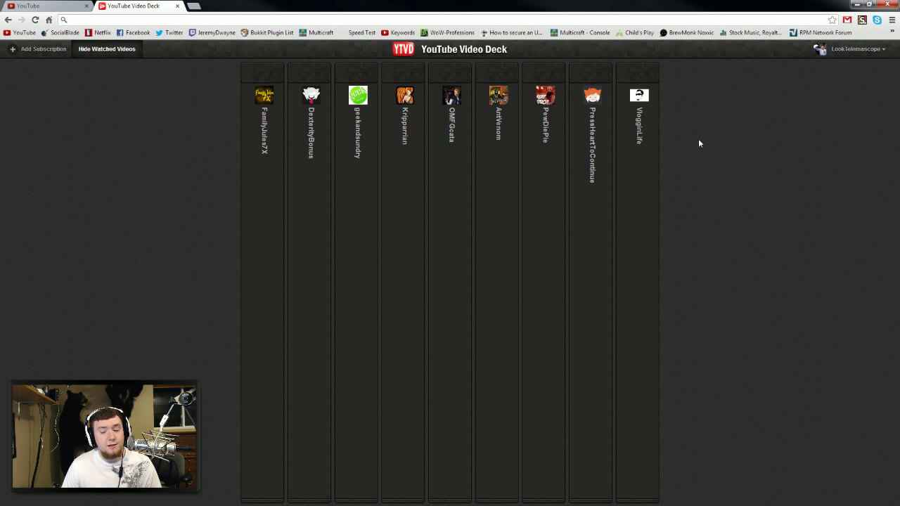
pyautogui.moveTo(660, 118)
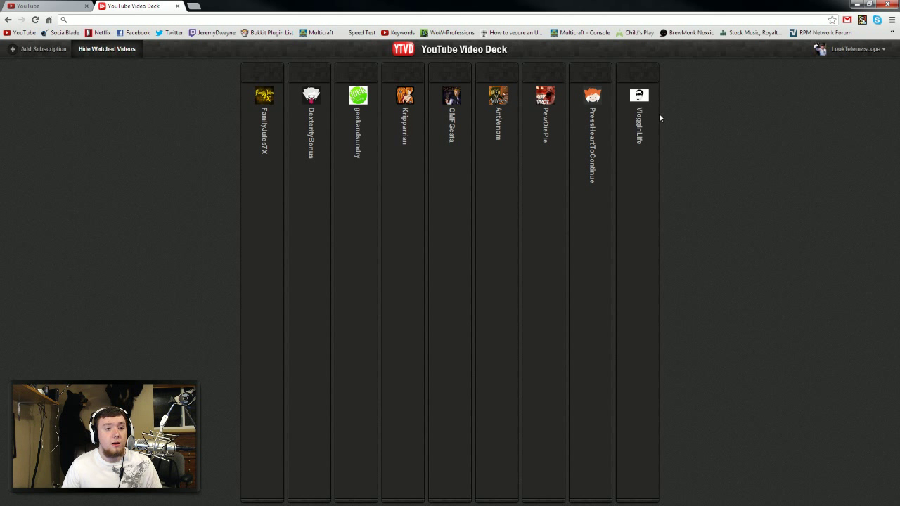
pyautogui.moveTo(749, 241)
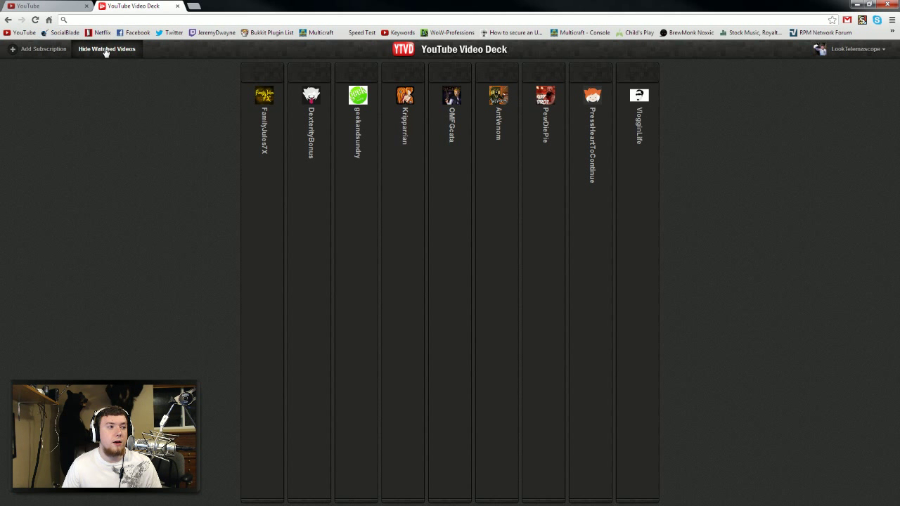
# Step: Toggle Hide Watched Videos twice, leaving it on, then show the account options
pyautogui.click(106, 48)
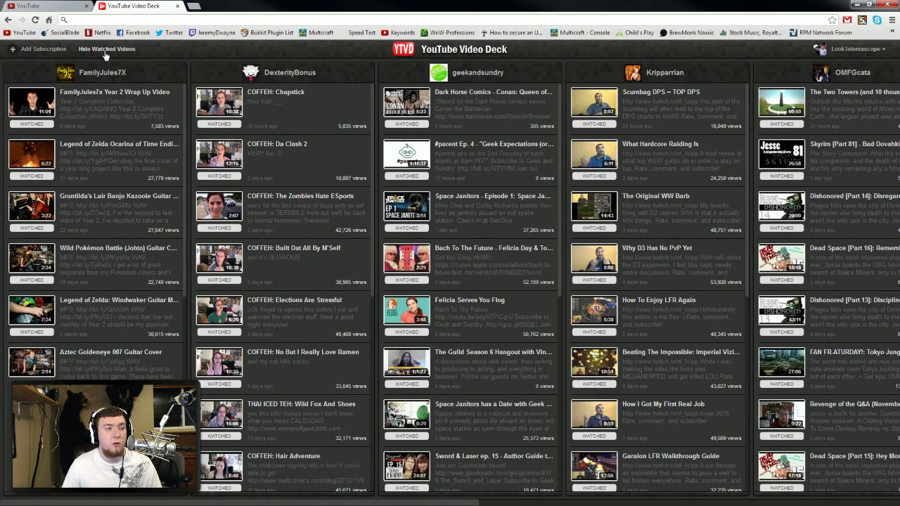
pyautogui.click(107, 49)
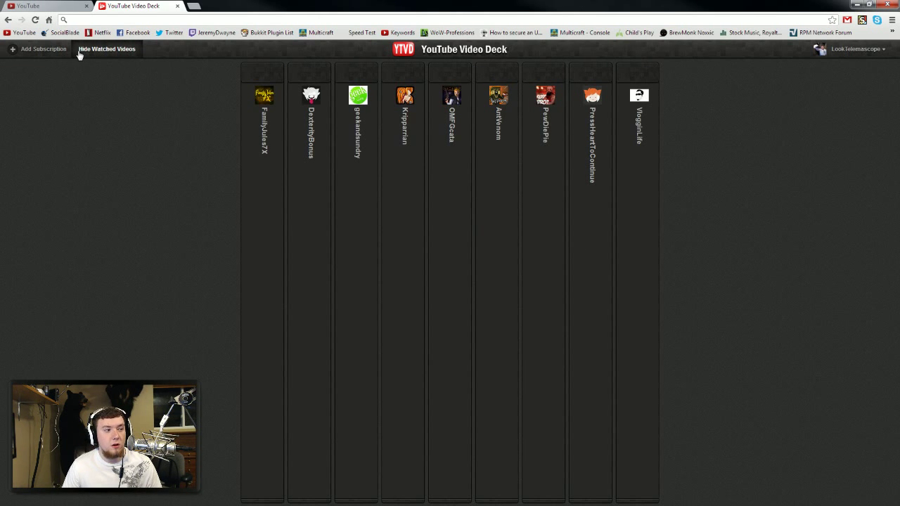
pyautogui.click(106, 48)
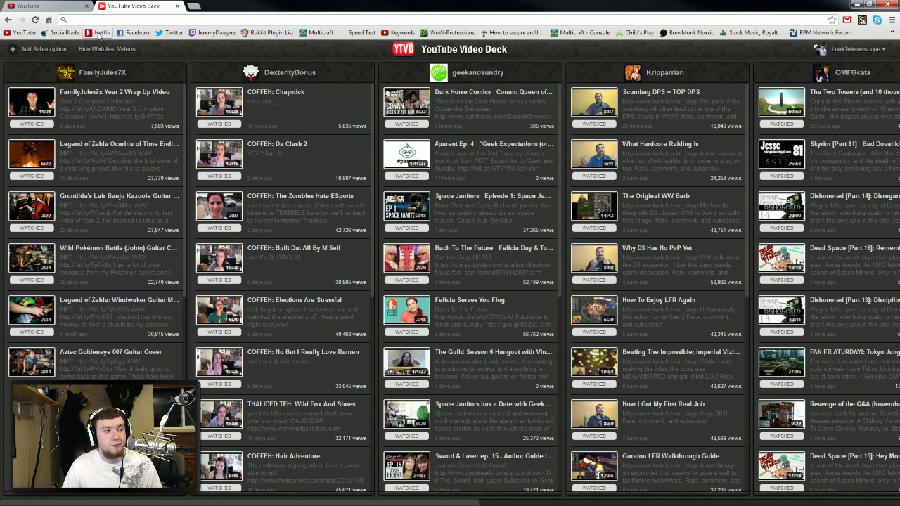
pyautogui.click(107, 48)
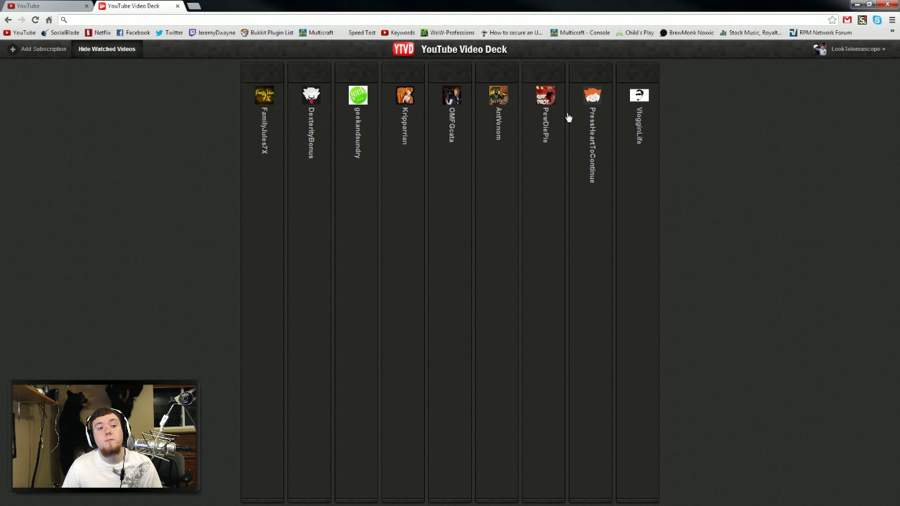
pyautogui.moveTo(726, 111)
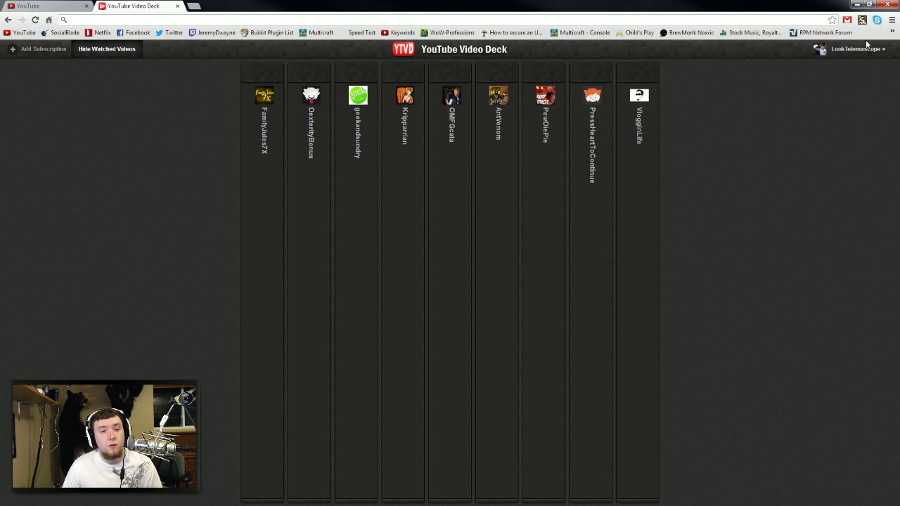
pyautogui.click(854, 49)
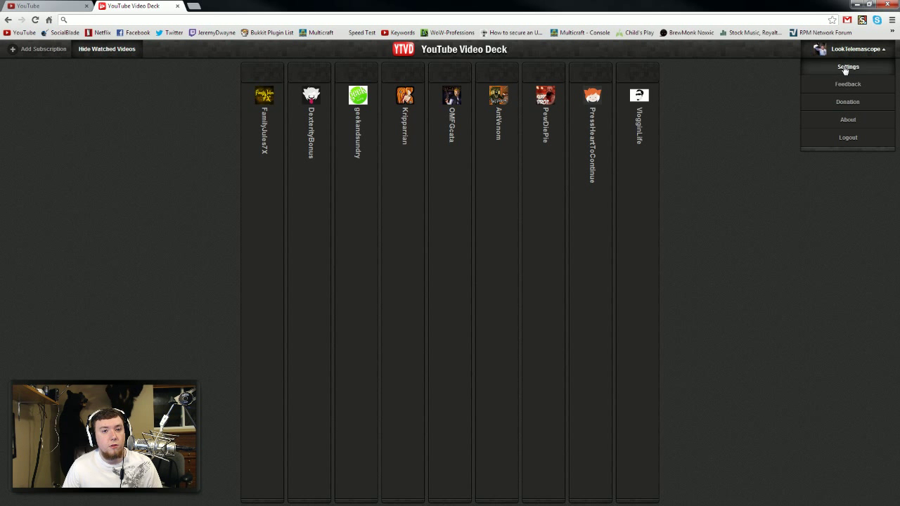
# Step: Turn on Show notifications in Settings, adjust the other options, and close Settings
pyautogui.click(847, 67)
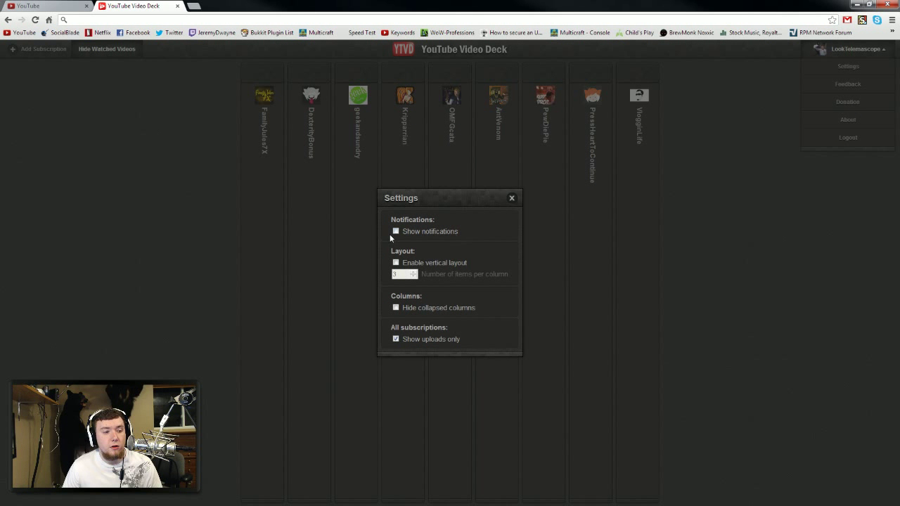
pyautogui.click(395, 230)
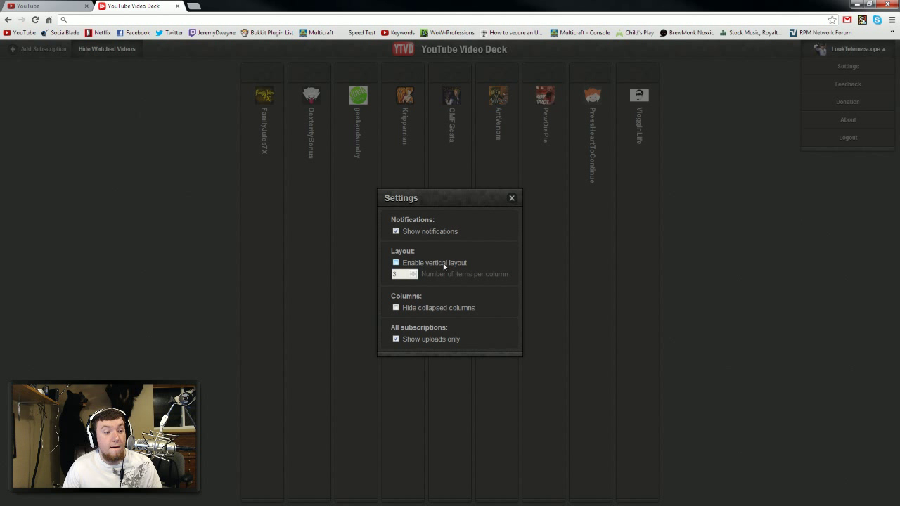
pyautogui.click(395, 262)
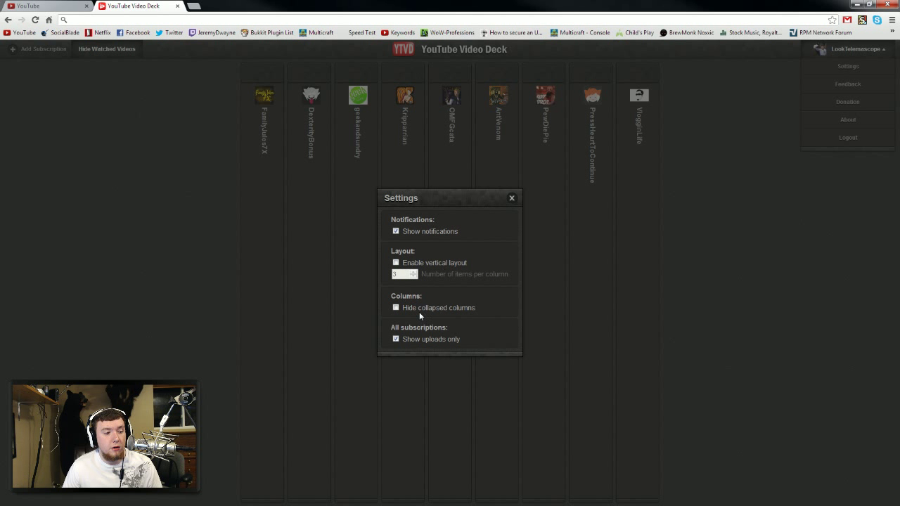
pyautogui.click(395, 339)
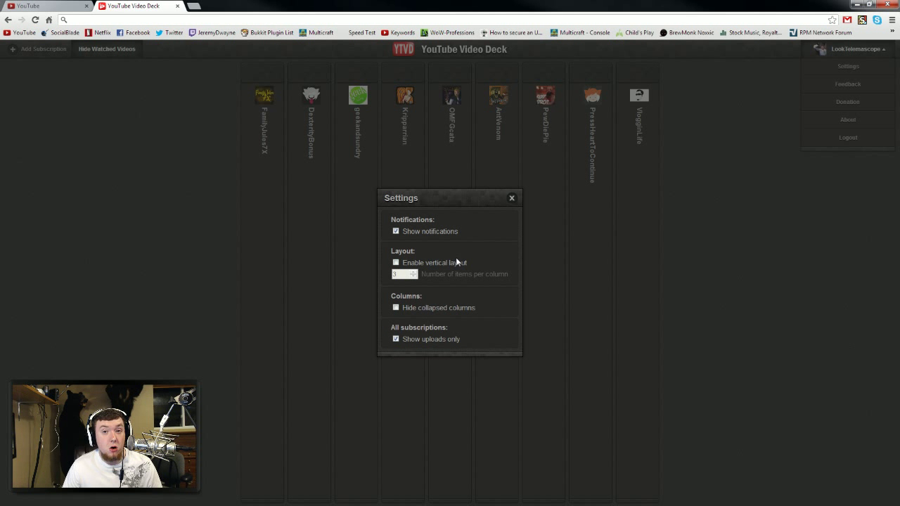
pyautogui.moveTo(511, 195)
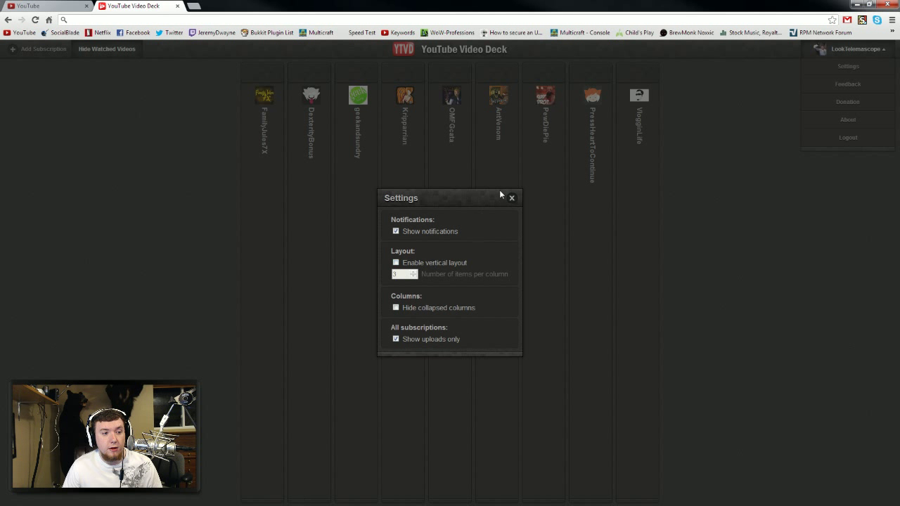
pyautogui.click(512, 198)
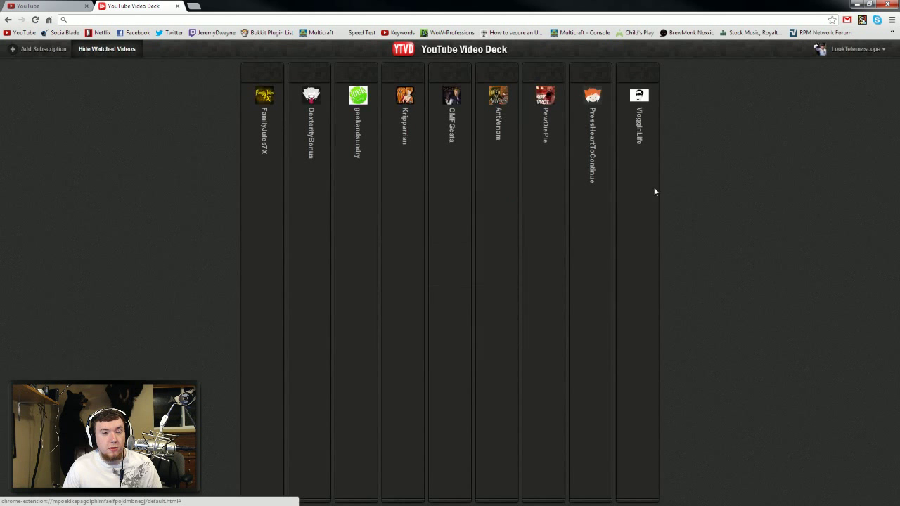
pyautogui.moveTo(836, 80)
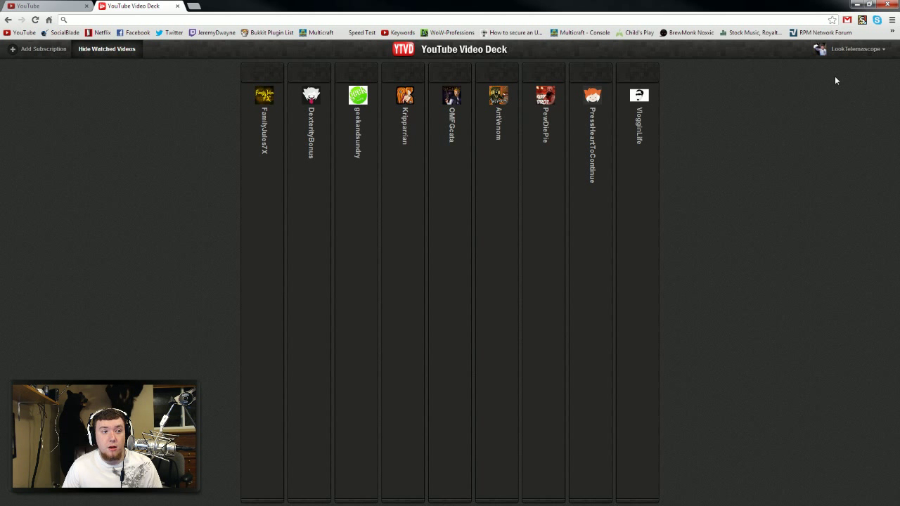
pyautogui.moveTo(812, 169)
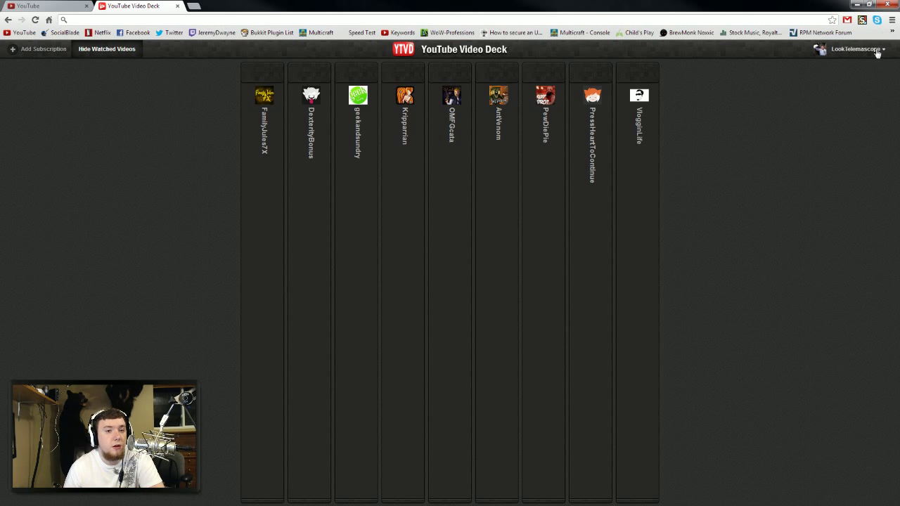
pyautogui.click(850, 49)
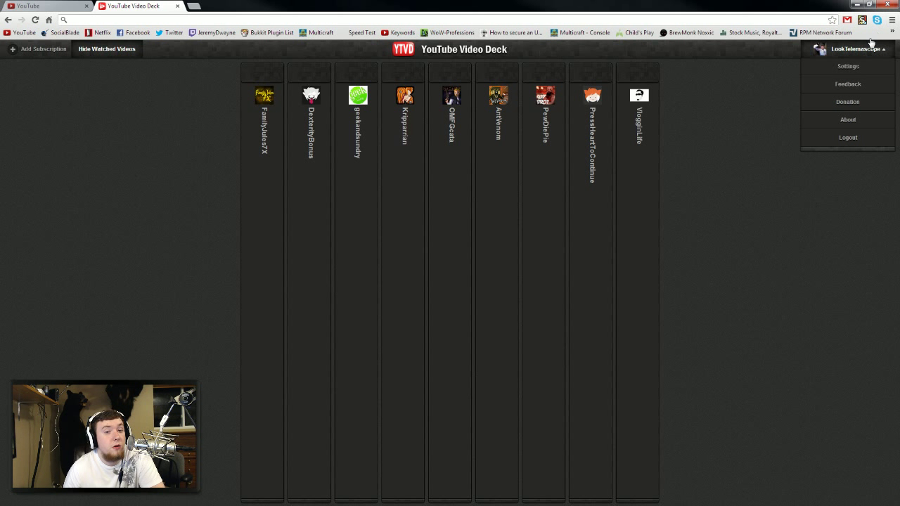
pyautogui.click(816, 210)
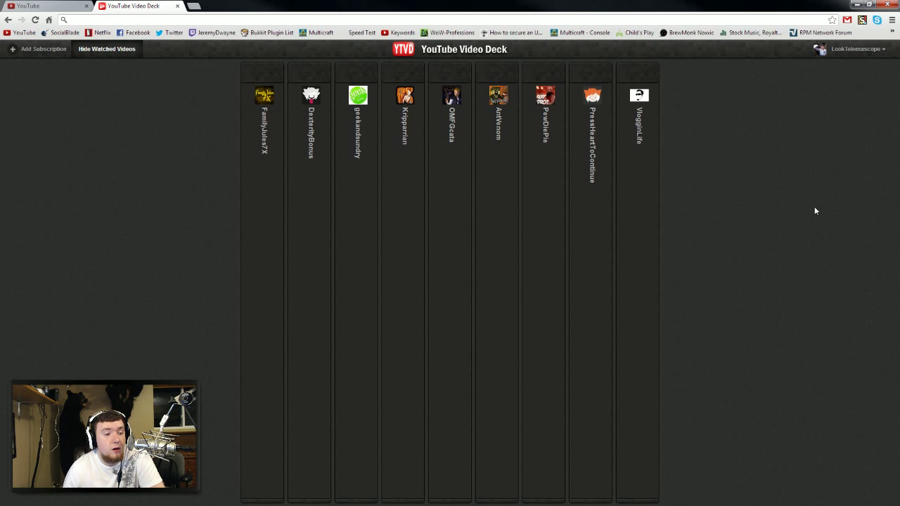